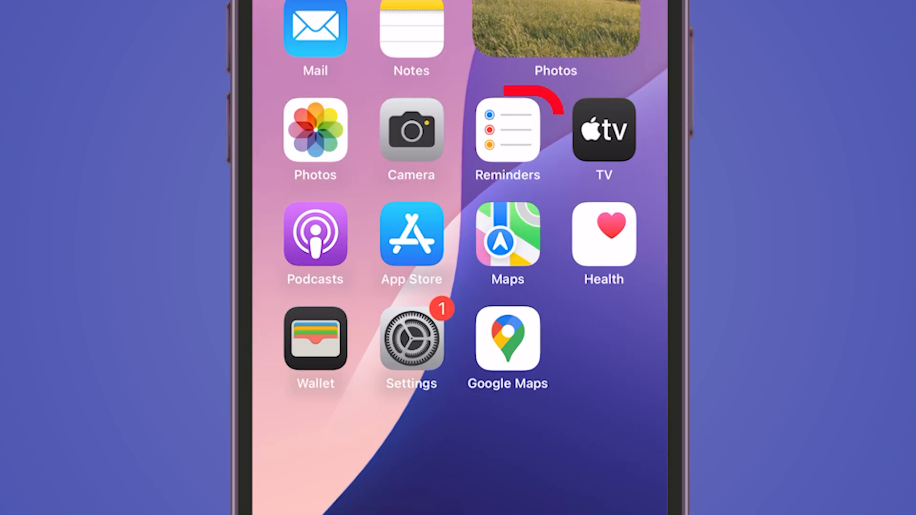
- Open the Reminders app from the home screen
left_click(507, 129)
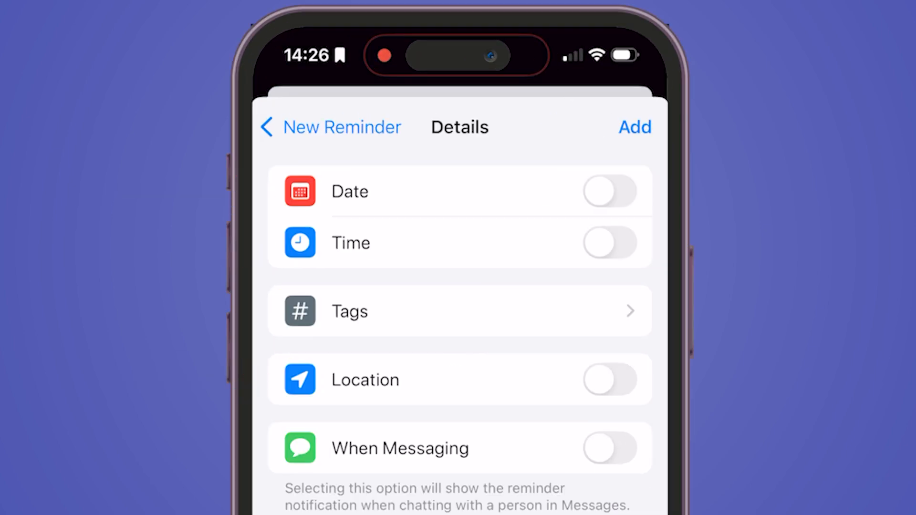
- Schedule the reminder for tomorrow at 13:15 and add it
left_click(608, 191)
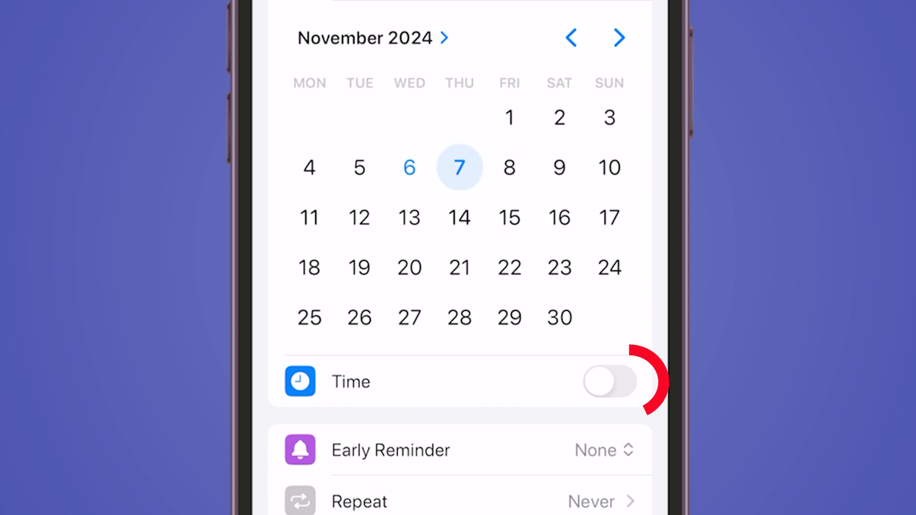
left_click(607, 382)
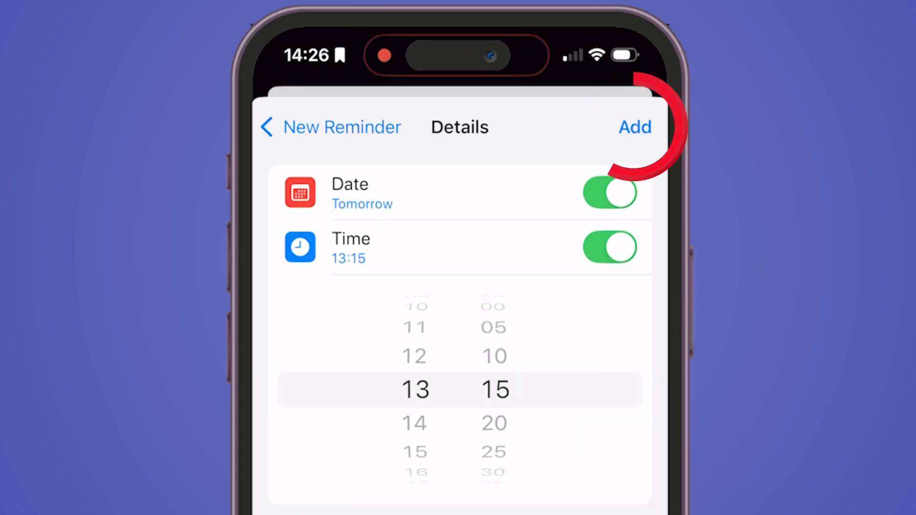
left_click(634, 126)
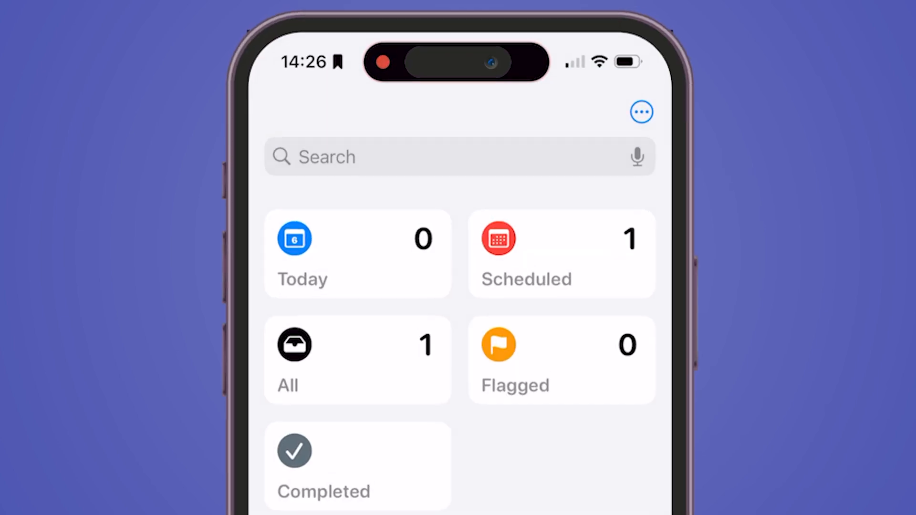